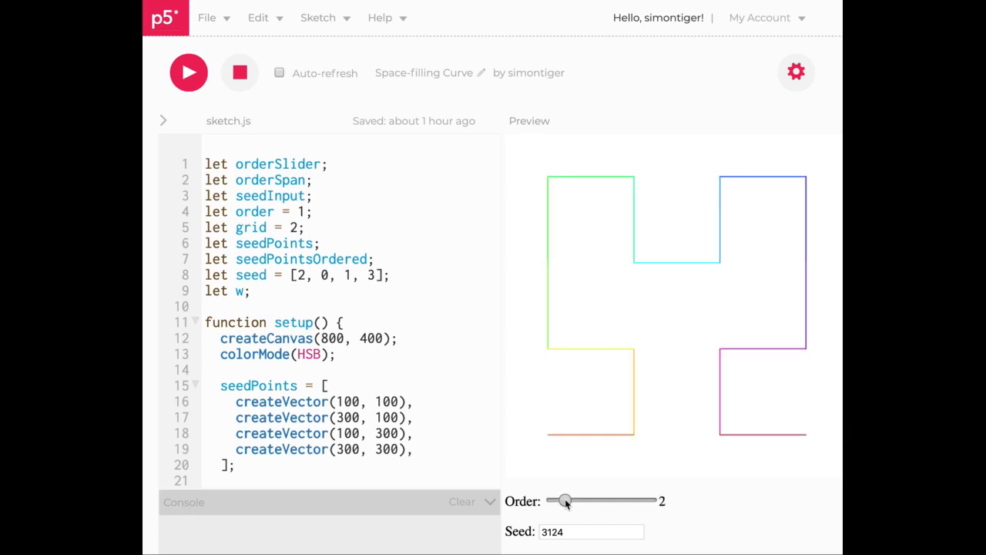
# Slide the Order control from 2 through 5 up to 8 for a dense rainbow curve.
pyautogui.moveTo(564, 500); pyautogui.dragTo(601, 501)
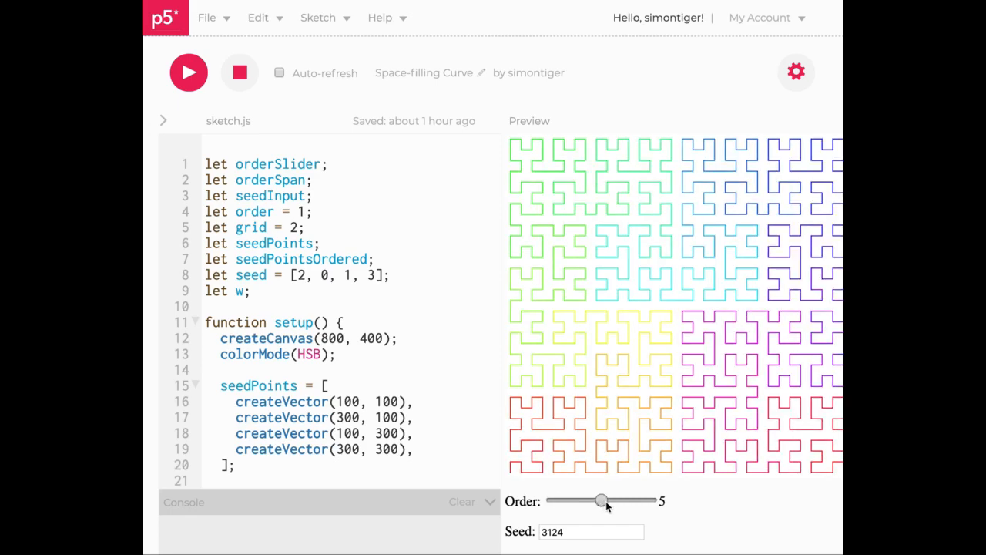
pyautogui.moveTo(601, 501); pyautogui.dragTo(638, 501)
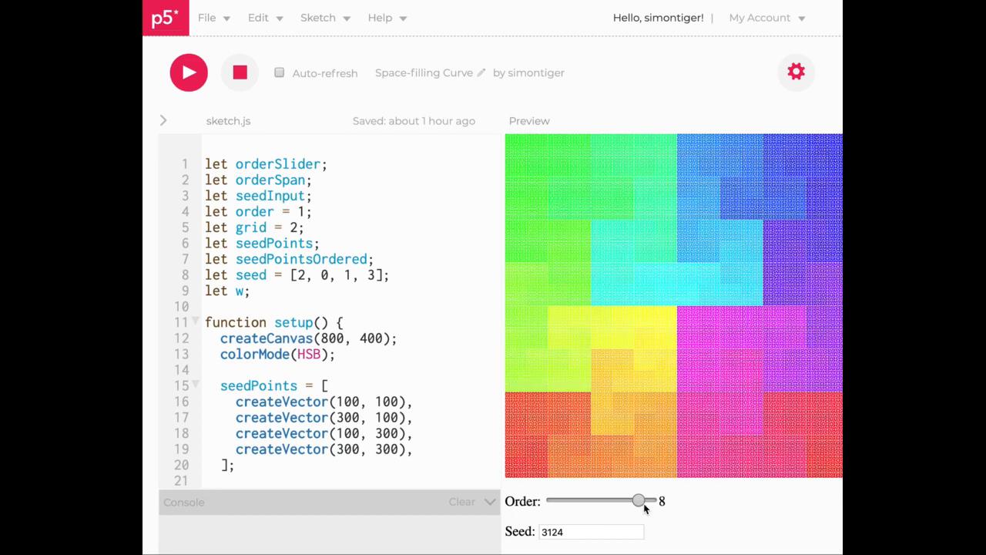
pyautogui.moveTo(638, 501); pyautogui.dragTo(653, 501)
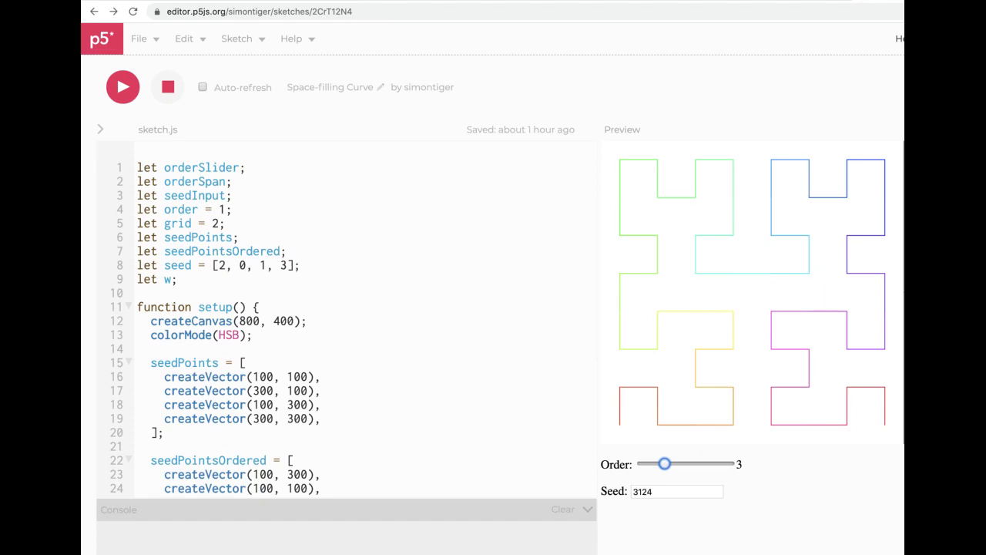
# Move the Order slider off 3 so the curve re-renders at a higher order.
pyautogui.moveTo(666, 462); pyautogui.dragTo(684, 460)
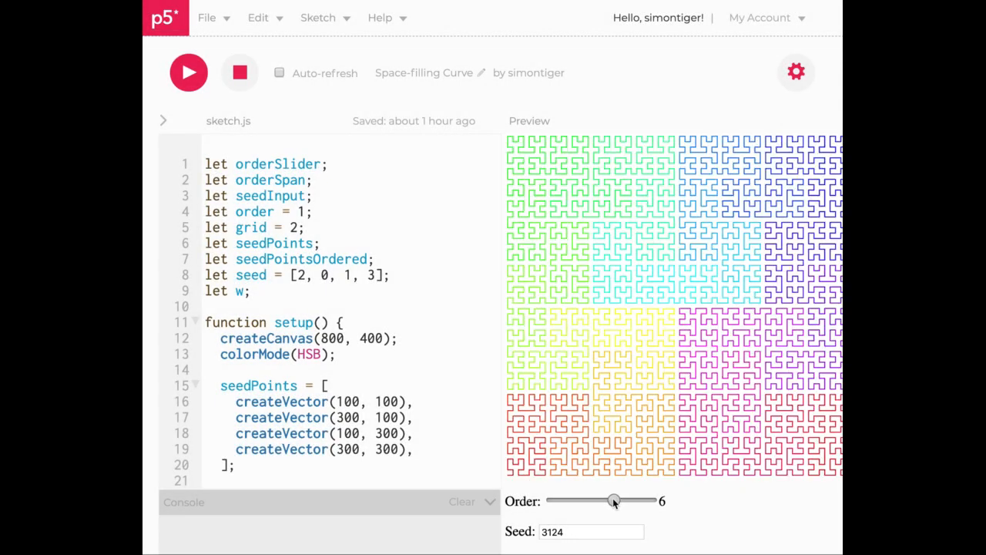
# Step the curve order through 7 and 8 to 9, turning it into solid colour blocks.
pyautogui.moveTo(613, 501); pyautogui.dragTo(625, 501)
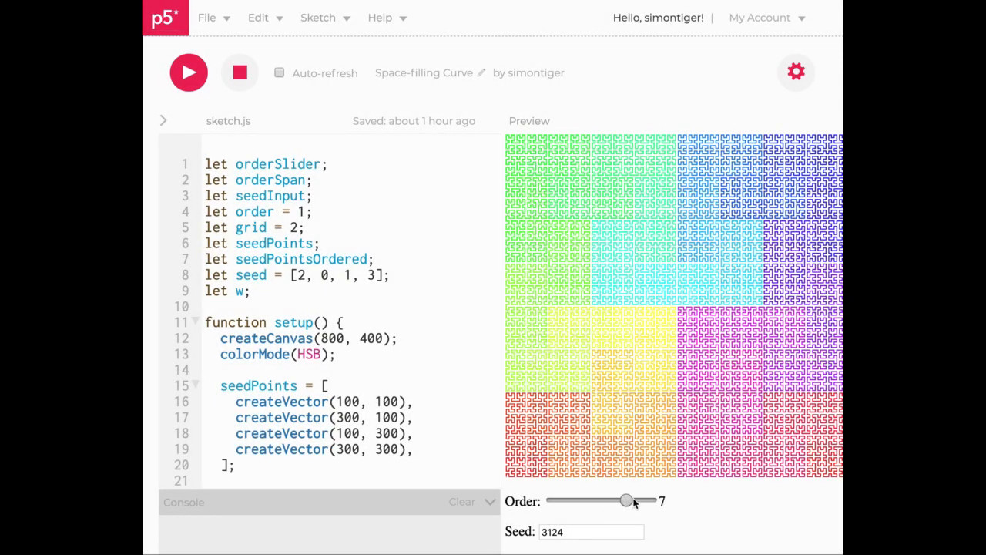
pyautogui.moveTo(626, 501); pyautogui.dragTo(638, 501)
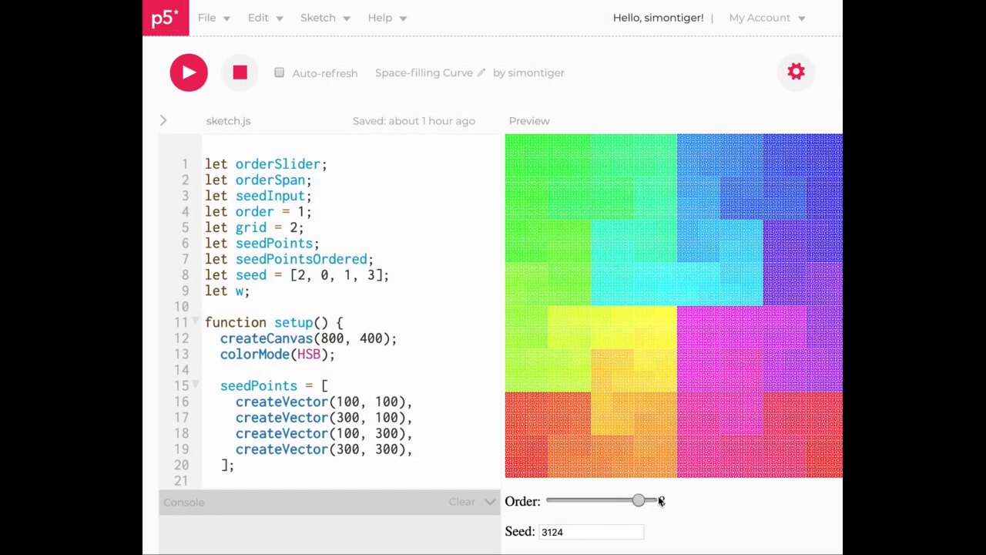
pyautogui.moveTo(640, 499); pyautogui.dragTo(650, 499)
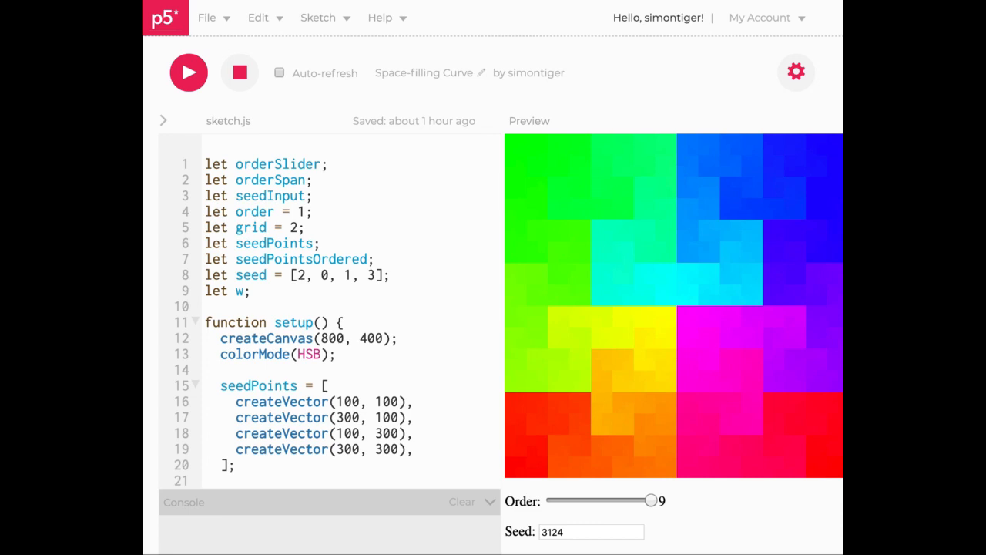
pyautogui.moveTo(422, 410)
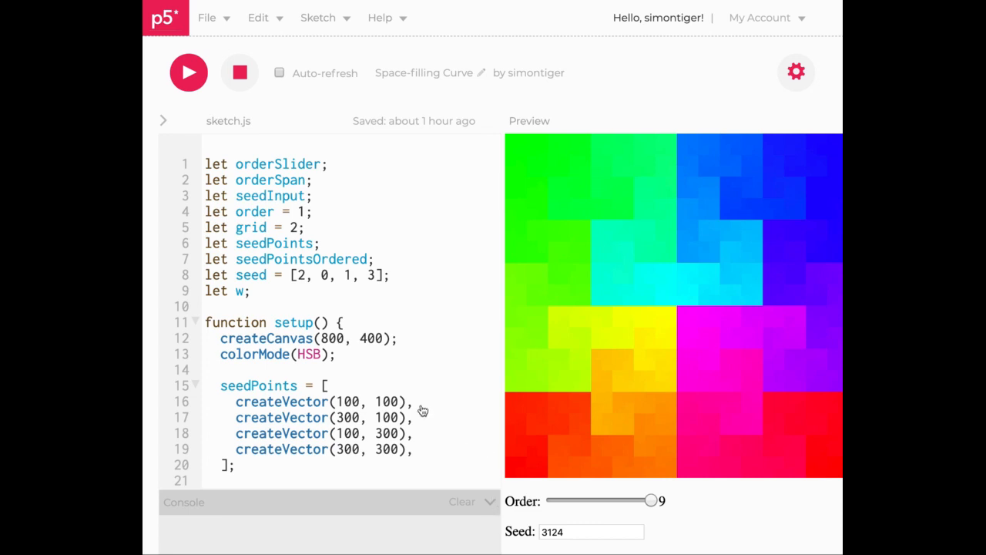
pyautogui.scroll(-3)
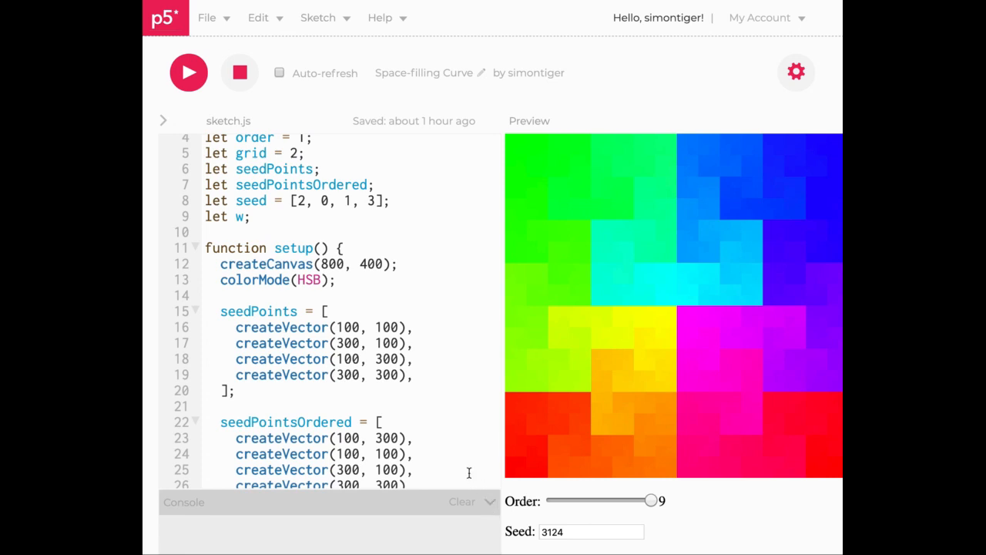
pyautogui.scroll(-3)
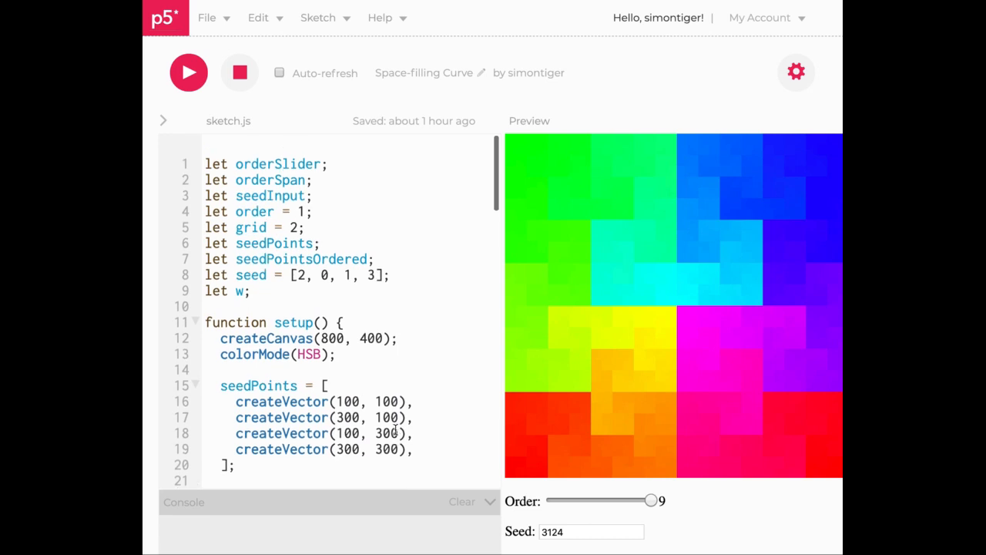
pyautogui.moveTo(644, 494)
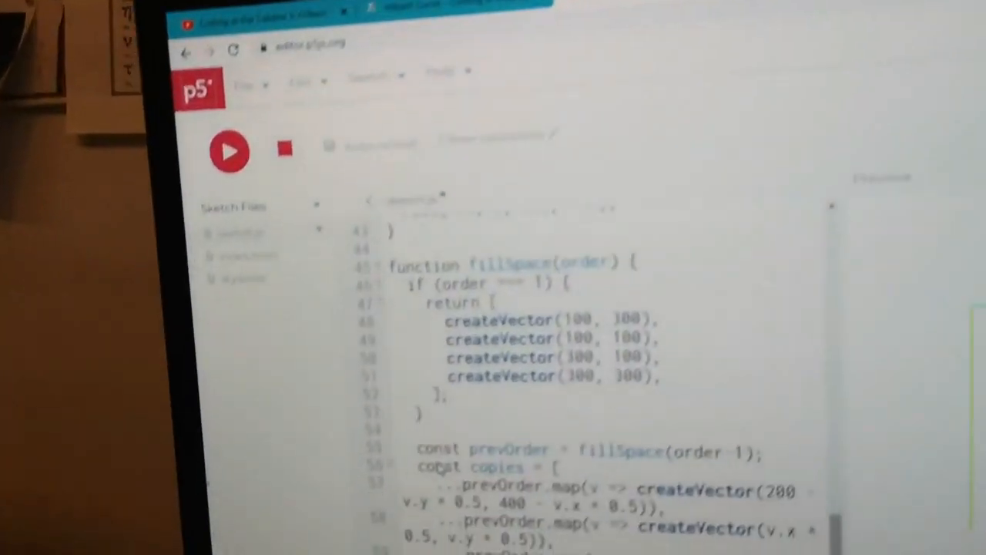
# Scroll sketch.js down to the recursive fillSpace(order) function near line 45.
pyautogui.scroll(-3)
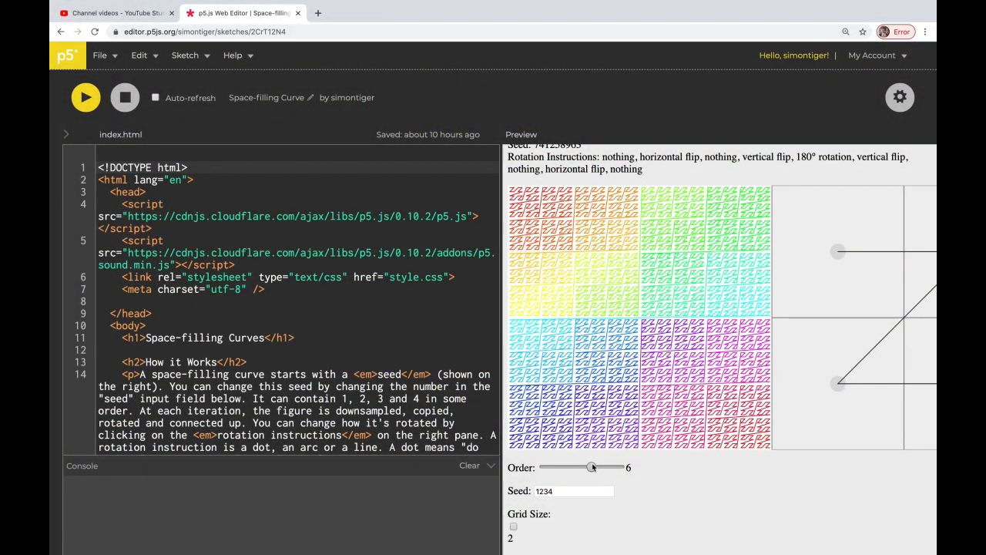
# Nudge the Order slider from 6 to 7 while index.html stays open.
pyautogui.moveTo(592, 467); pyautogui.dragTo(602, 467)
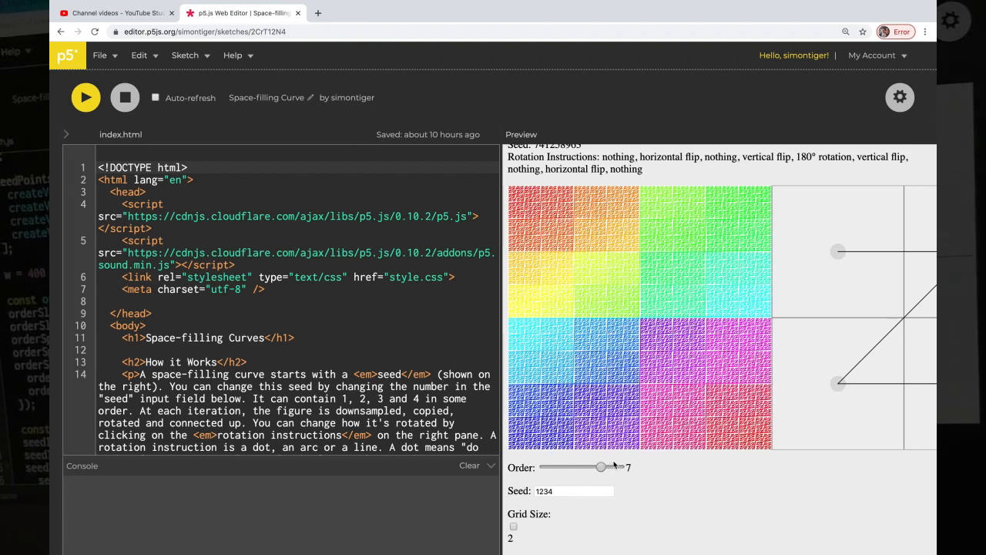
pyautogui.moveTo(601, 467); pyautogui.dragTo(610, 467)
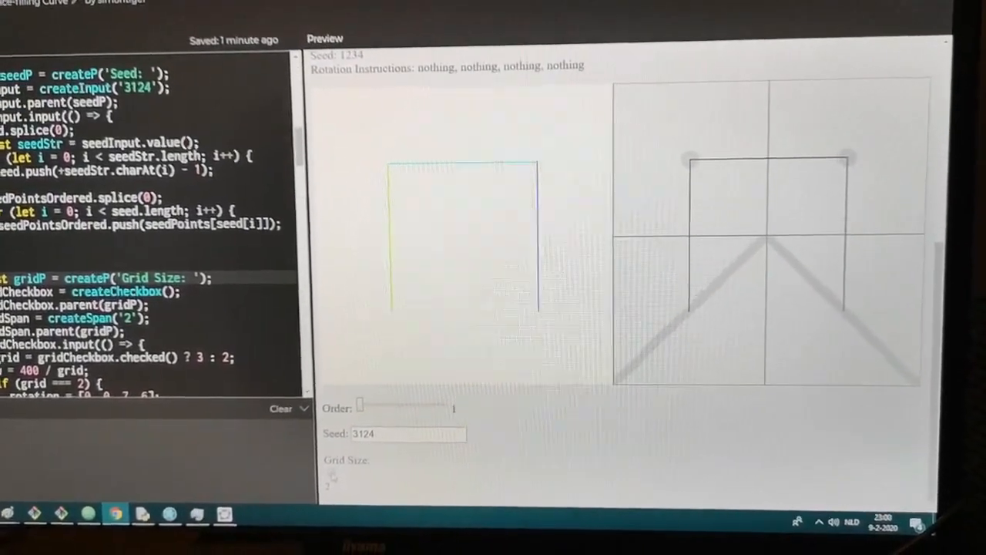
# Enter seed 741258963, then step the curve order from 3 through 4 and 5 to 6.
pyautogui.write('741258963')
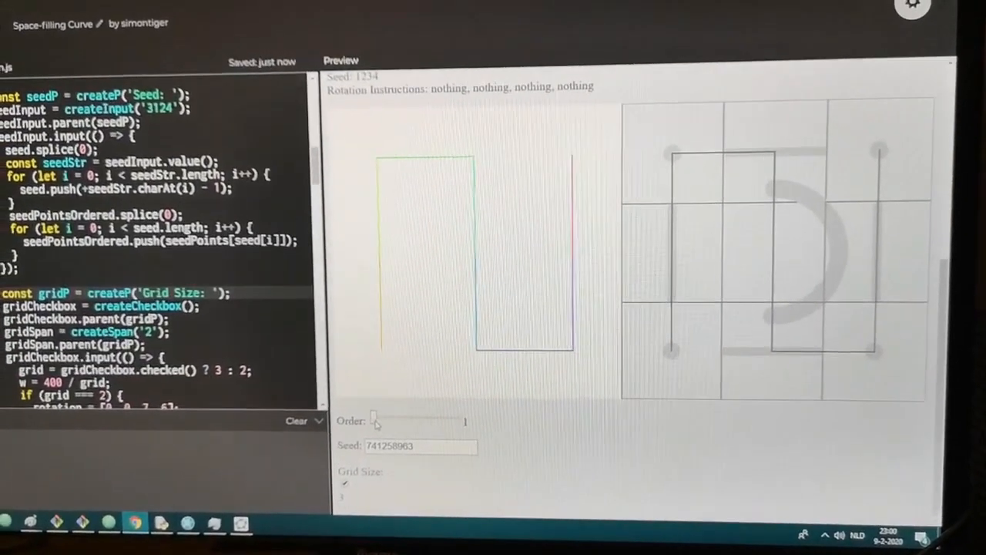
pyautogui.moveTo(373, 422); pyautogui.dragTo(563, 467)
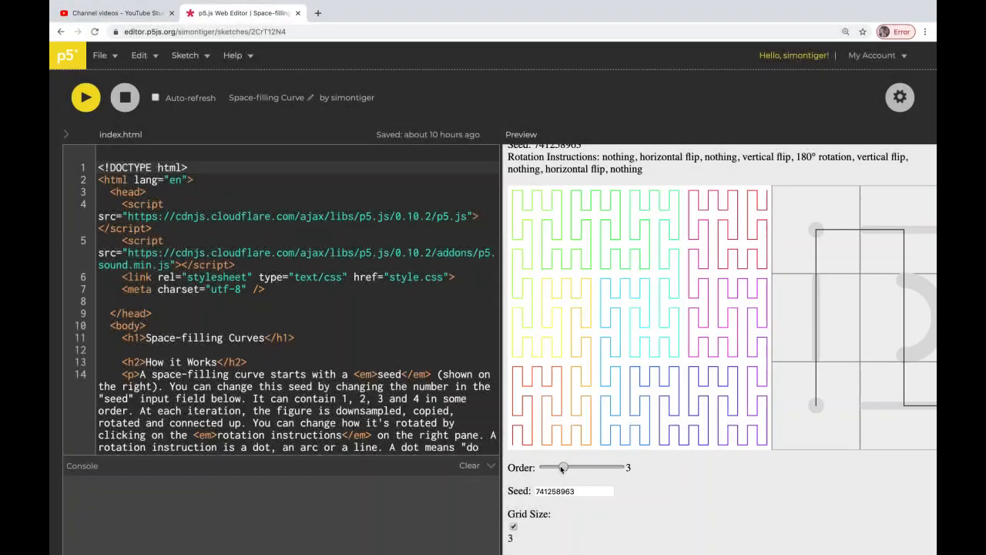
pyautogui.moveTo(561, 467); pyautogui.dragTo(574, 467)
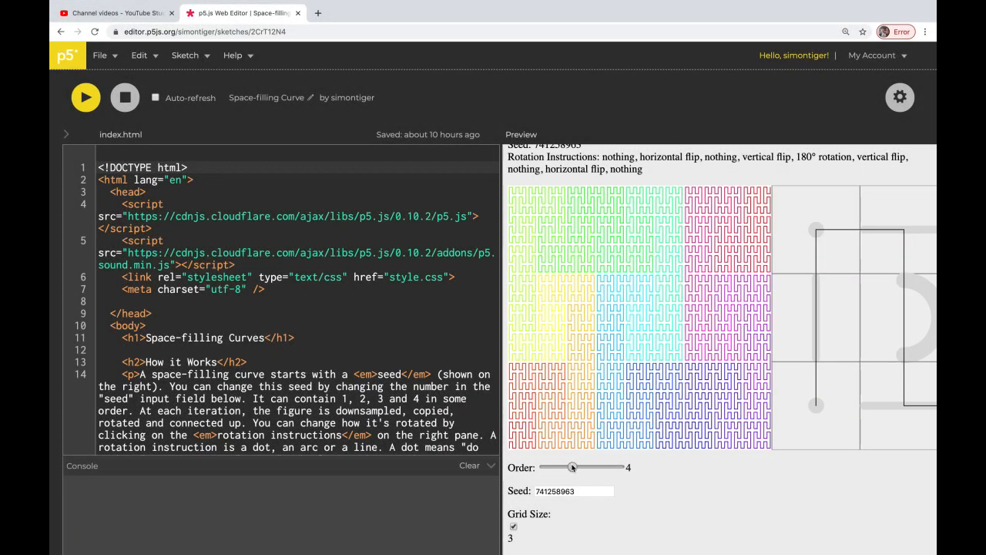
pyautogui.moveTo(573, 467); pyautogui.dragTo(582, 467)
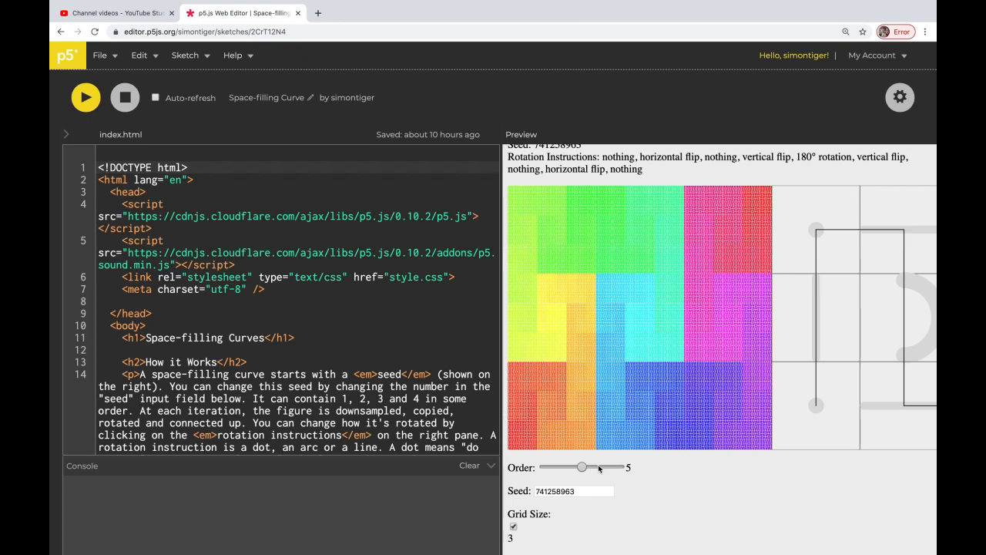
pyautogui.moveTo(583, 467); pyautogui.dragTo(592, 467)
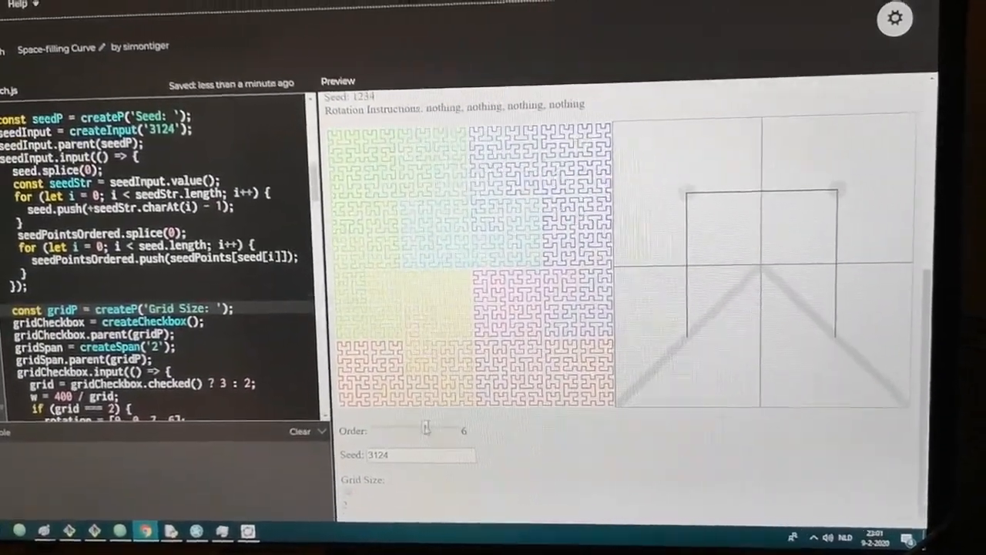
# Drop the order to 1 and scroll to the Space-filling Curves explanation with Hilbert and Morton examples.
pyautogui.moveTo(425, 428); pyautogui.dragTo(450, 426)
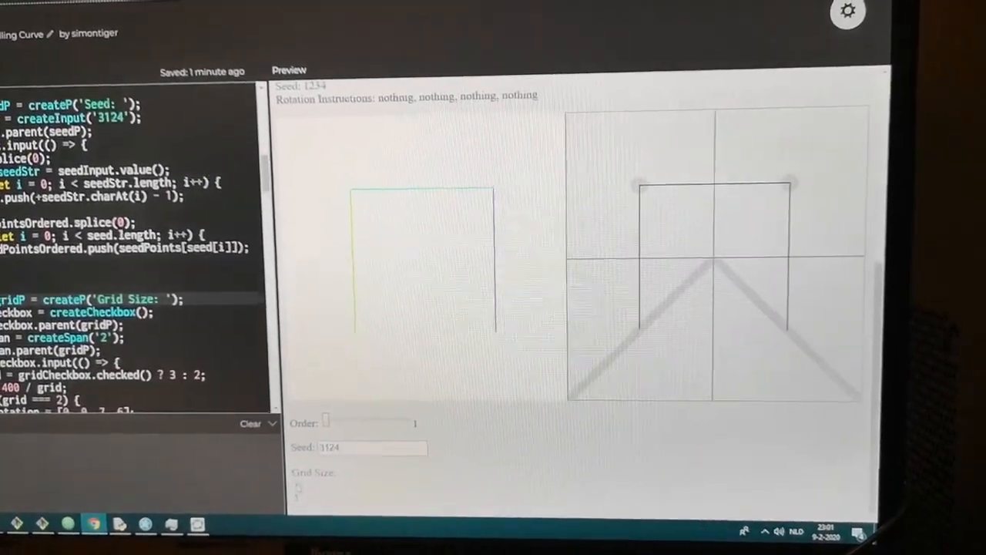
pyautogui.scroll(3)
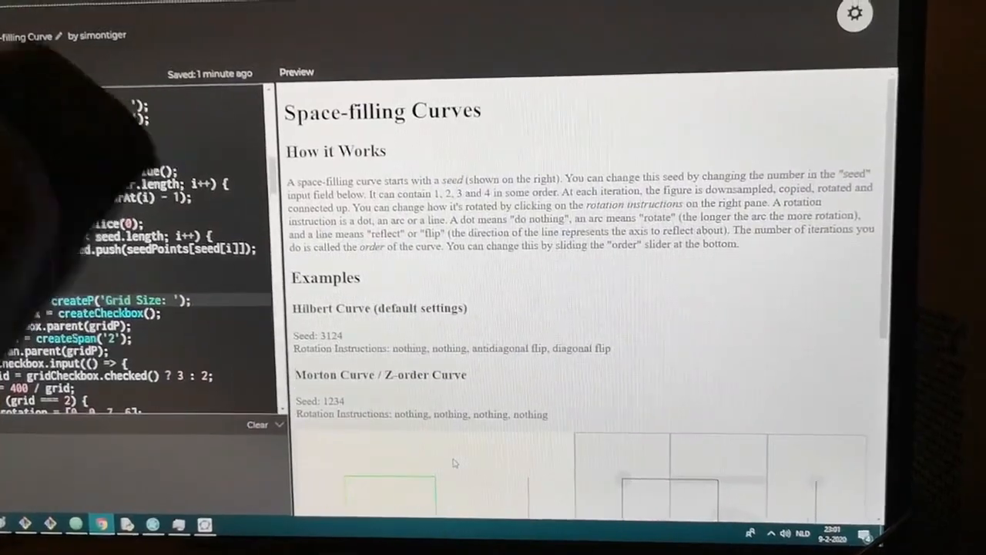